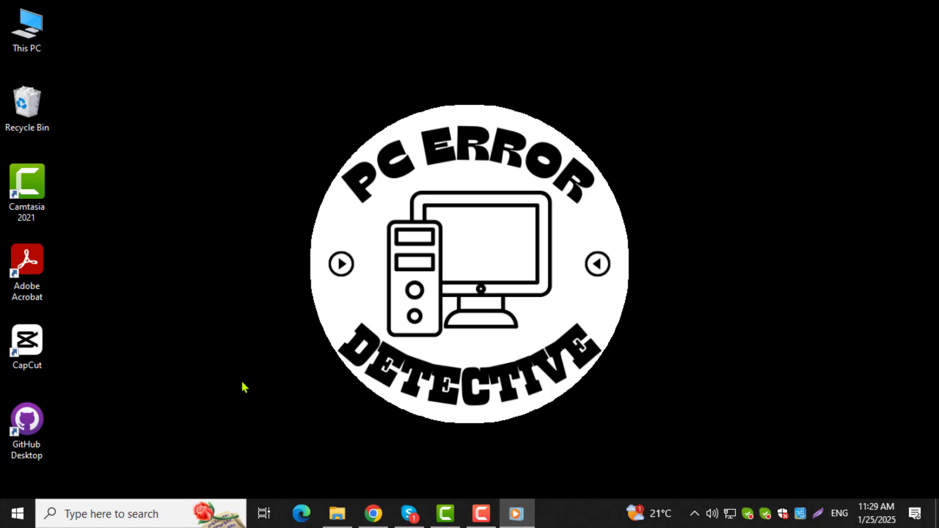
pyautogui.moveTo(230, 393)
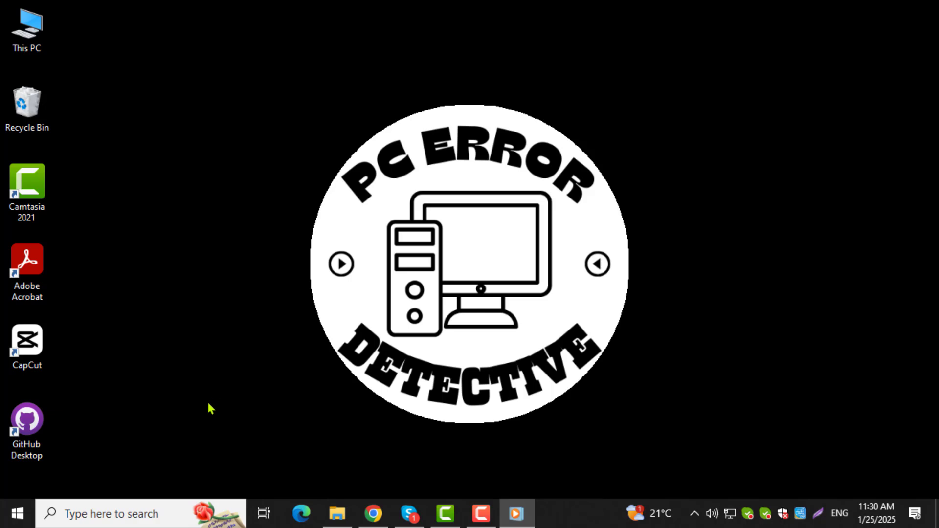
pyautogui.moveTo(182, 422)
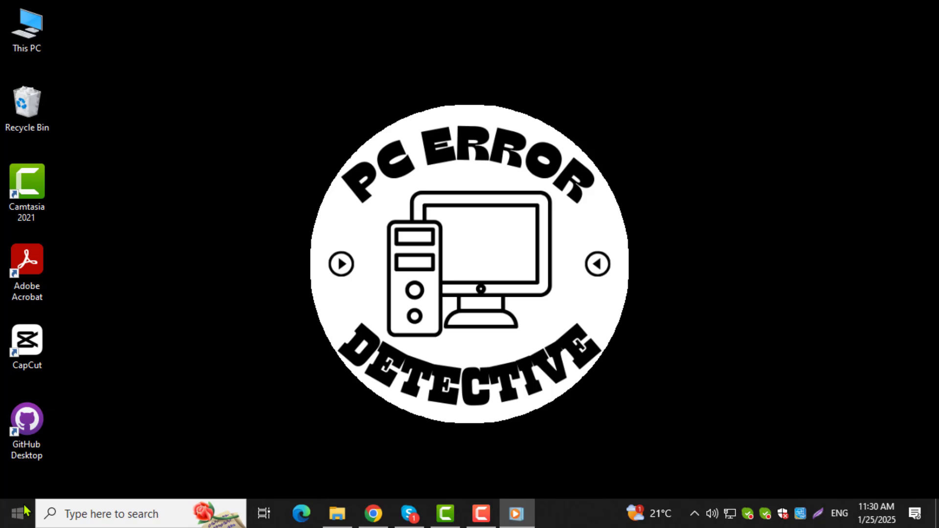
# Launch Windows Settings from the Start menu's expanded side rail
pyautogui.click(13, 513)
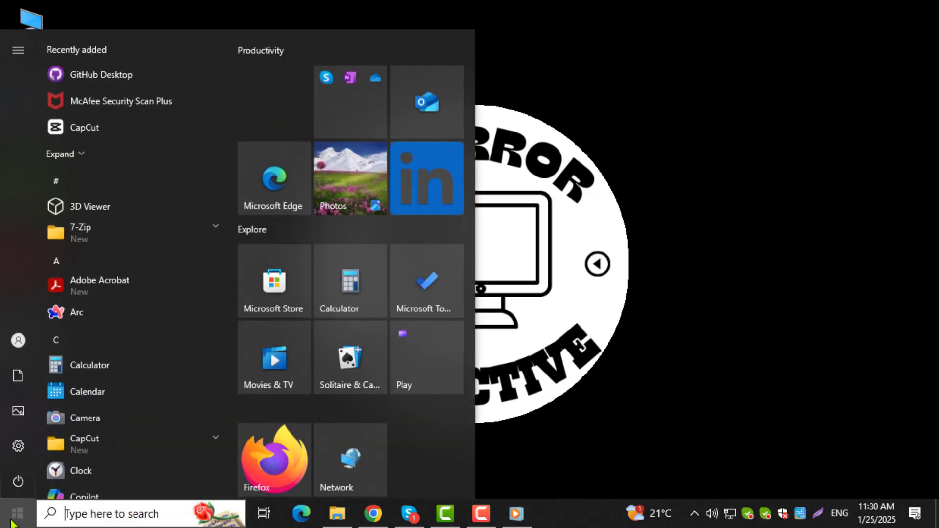
pyautogui.click(18, 50)
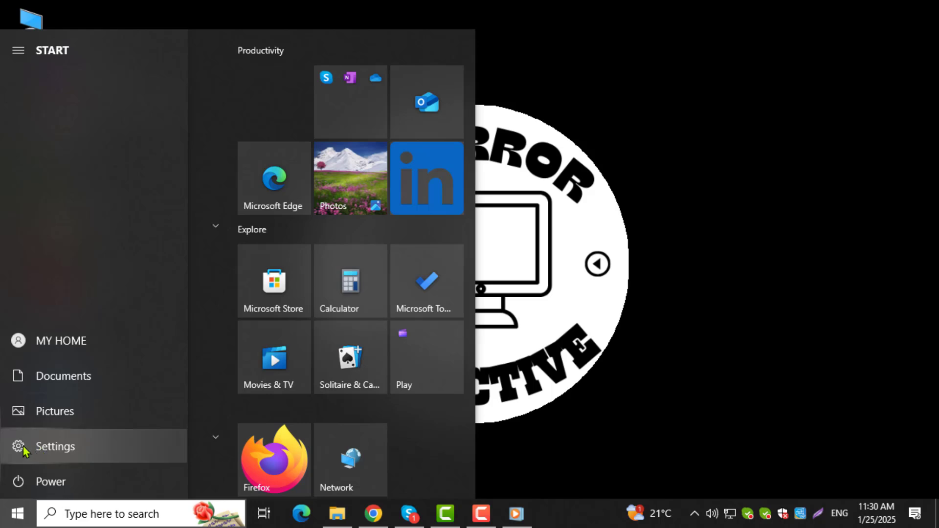
pyautogui.moveTo(80, 454)
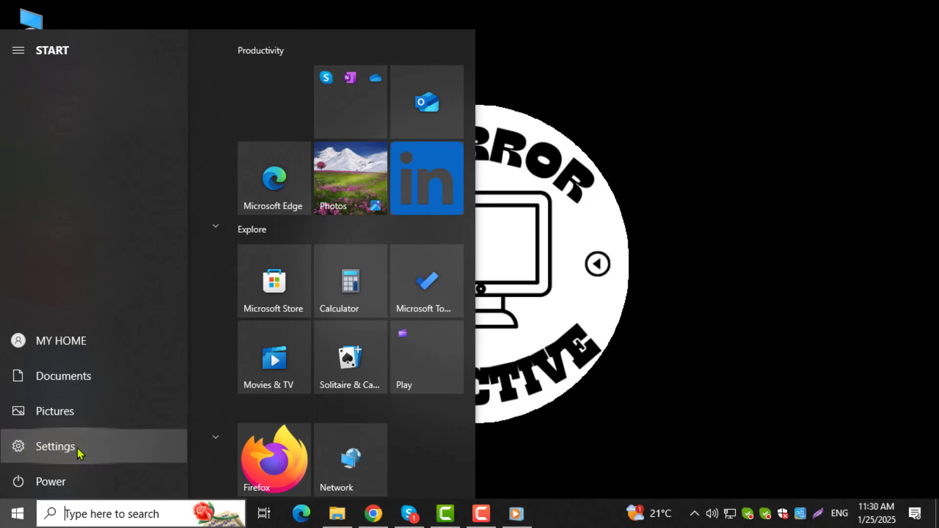
pyautogui.click(55, 446)
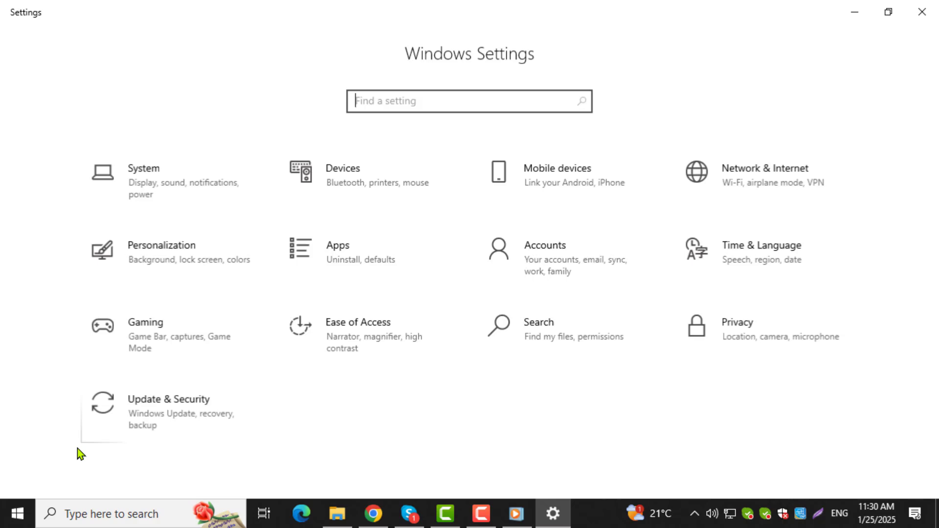
pyautogui.moveTo(294, 445)
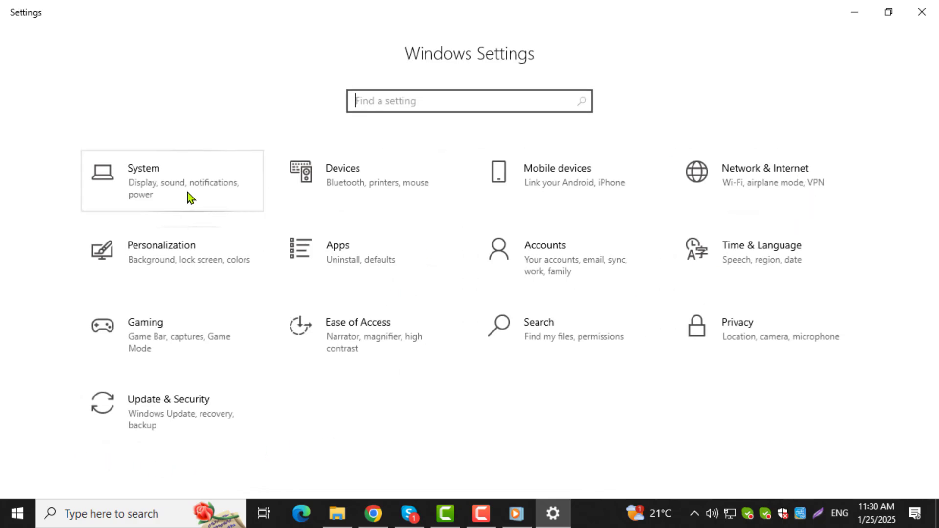
pyautogui.moveTo(179, 192)
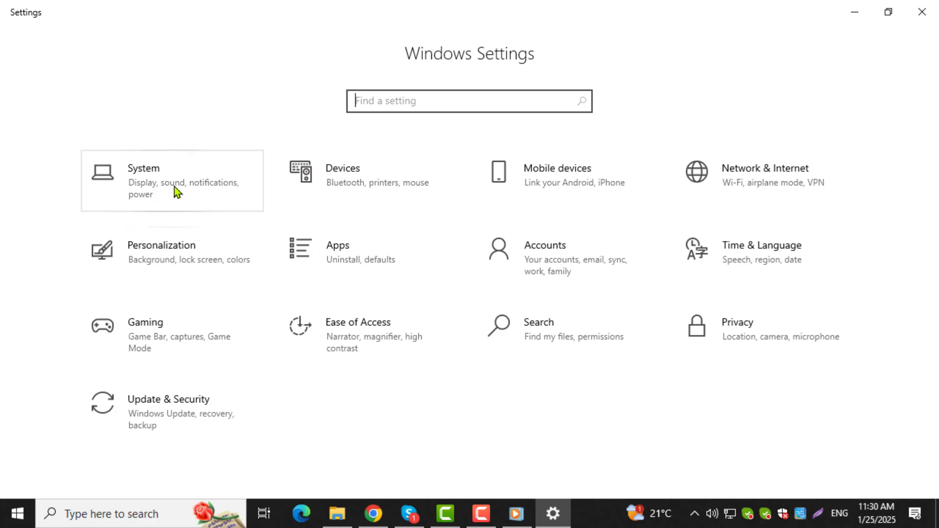
pyautogui.moveTo(153, 190)
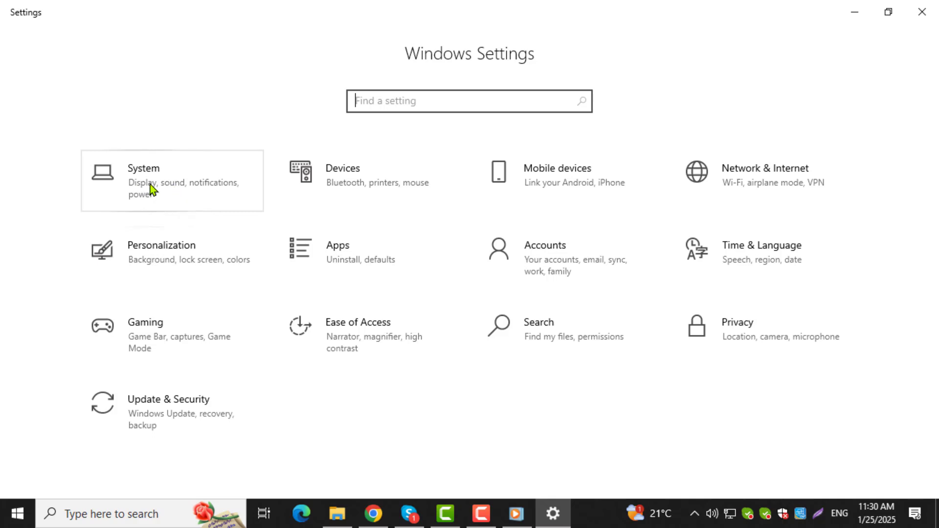
# Open the System tile to reach the Display page's scale and resolution options
pyautogui.click(143, 179)
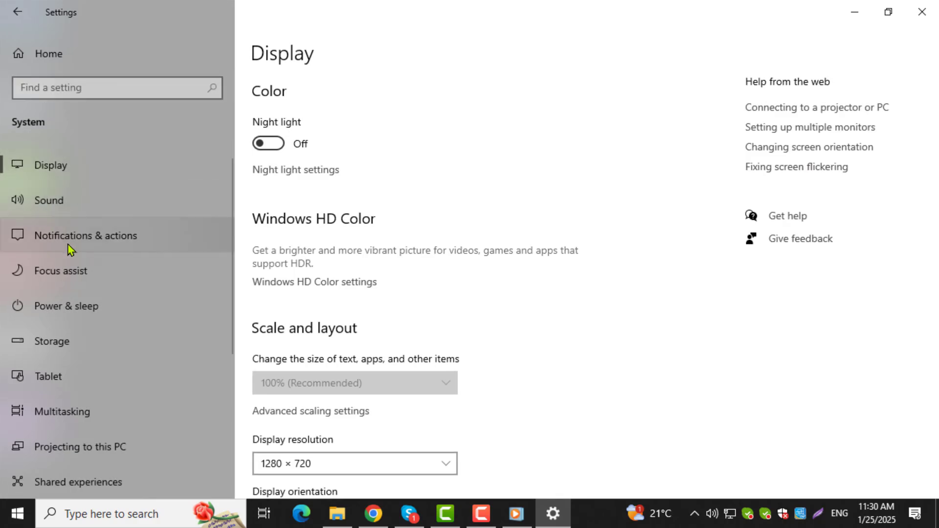
pyautogui.scroll(-3)
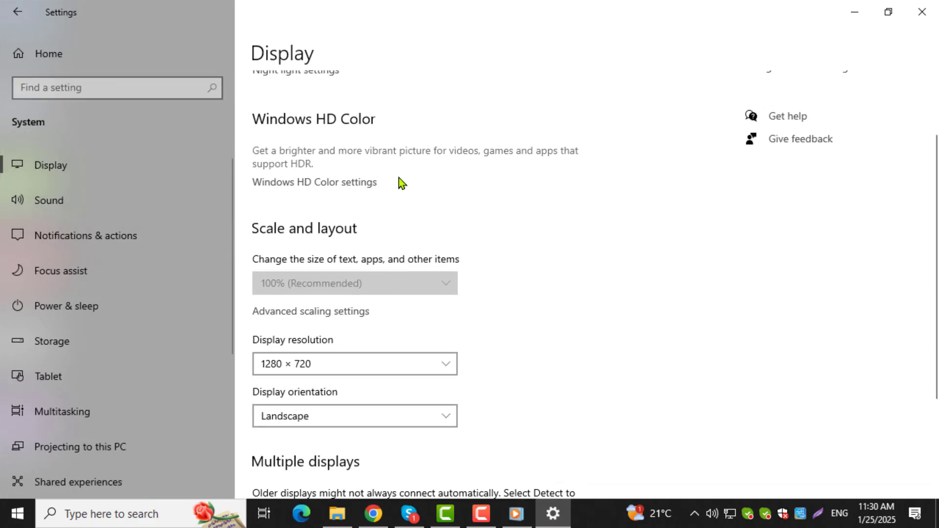
pyautogui.scroll(3)
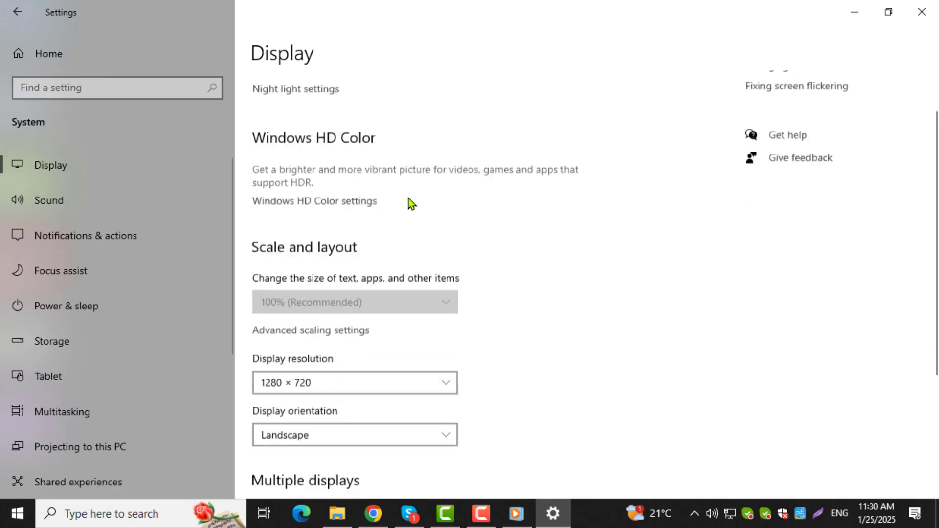
pyautogui.scroll(-3)
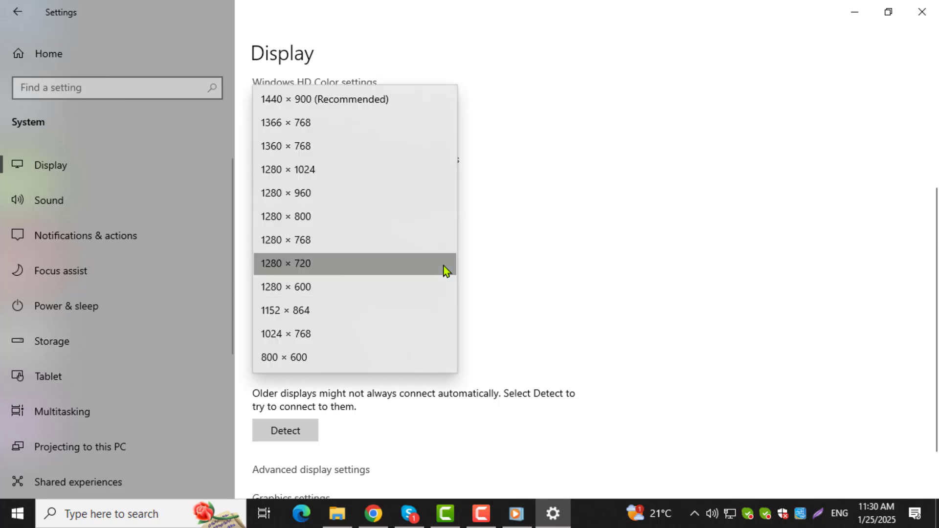
pyautogui.moveTo(328, 173)
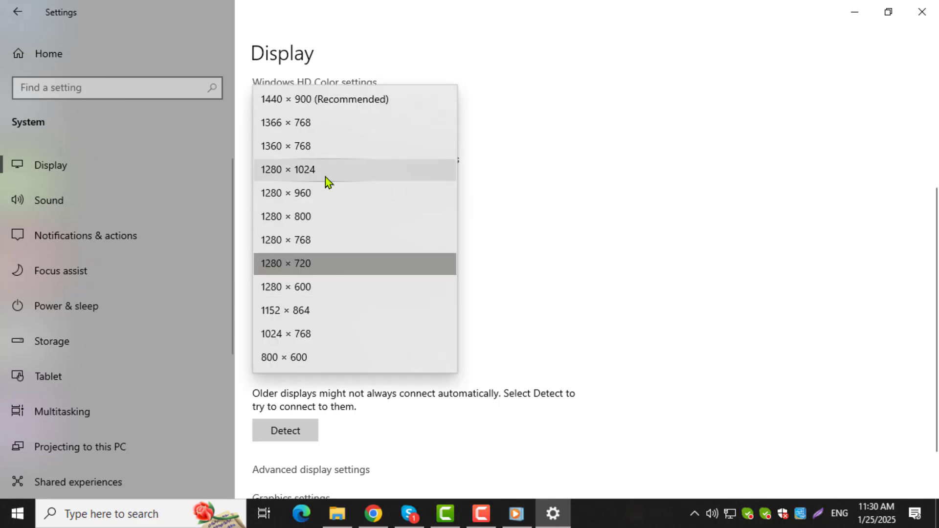
pyautogui.moveTo(307, 146)
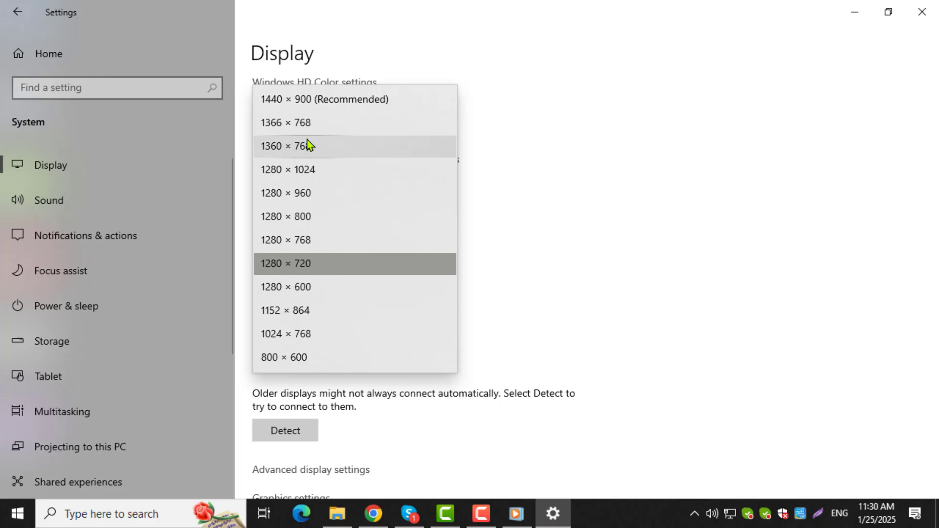
pyautogui.moveTo(310, 317)
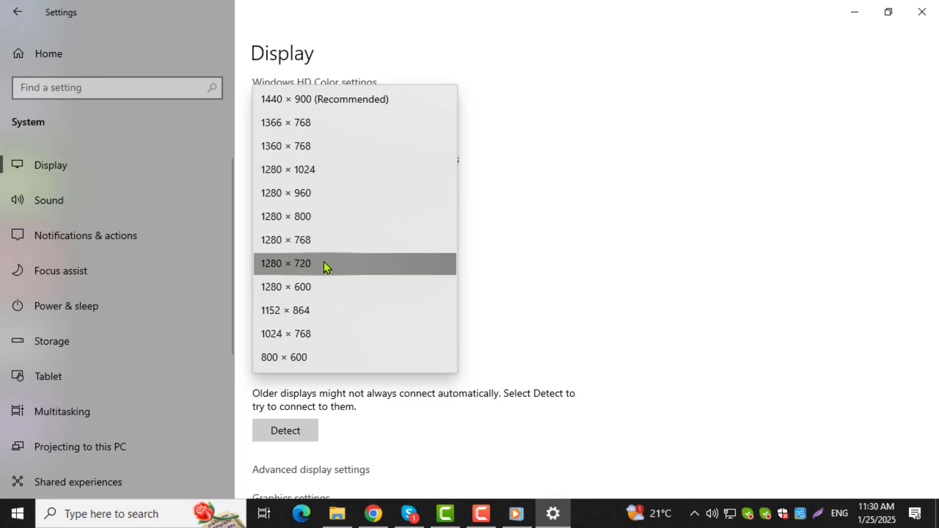
pyautogui.click(286, 264)
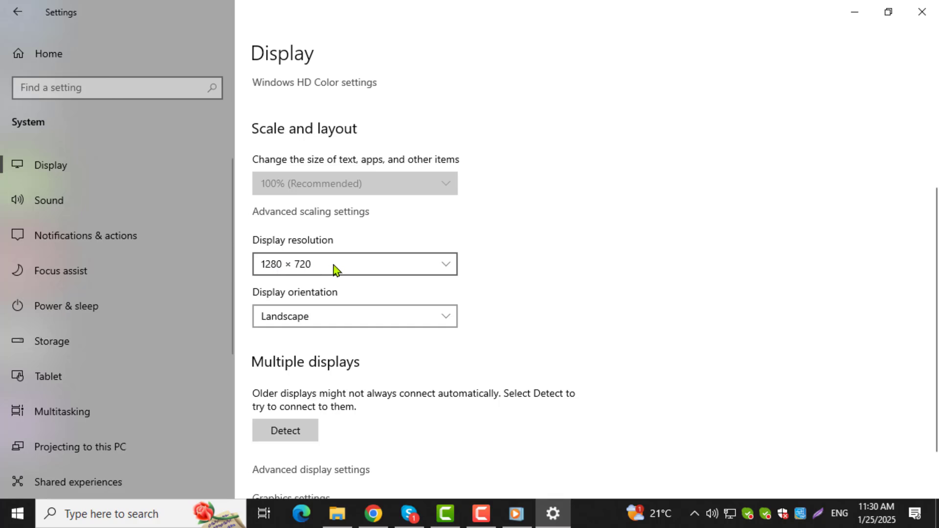
pyautogui.moveTo(347, 270)
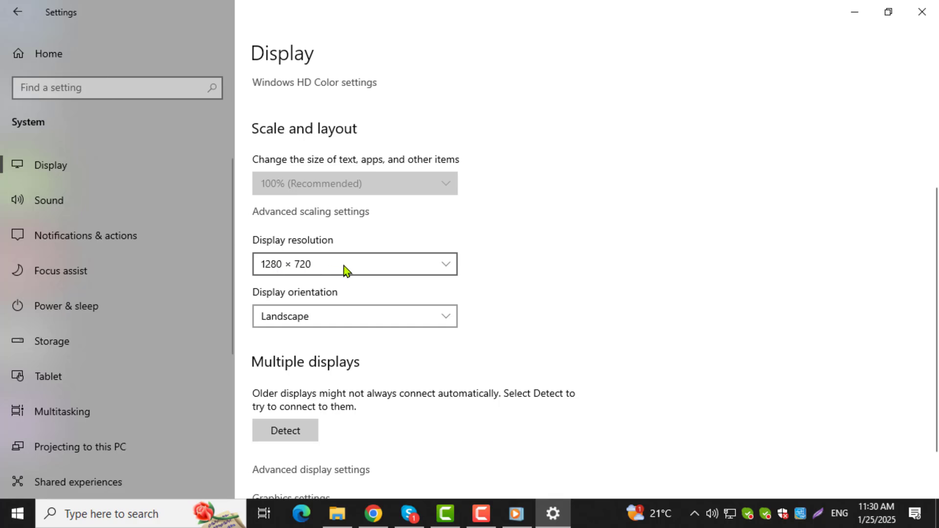
pyautogui.moveTo(361, 272)
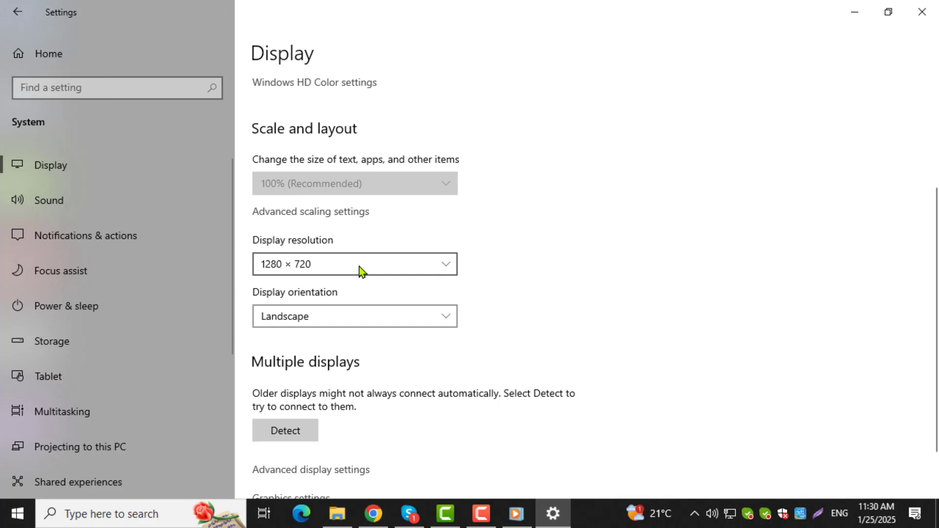
pyautogui.moveTo(398, 271)
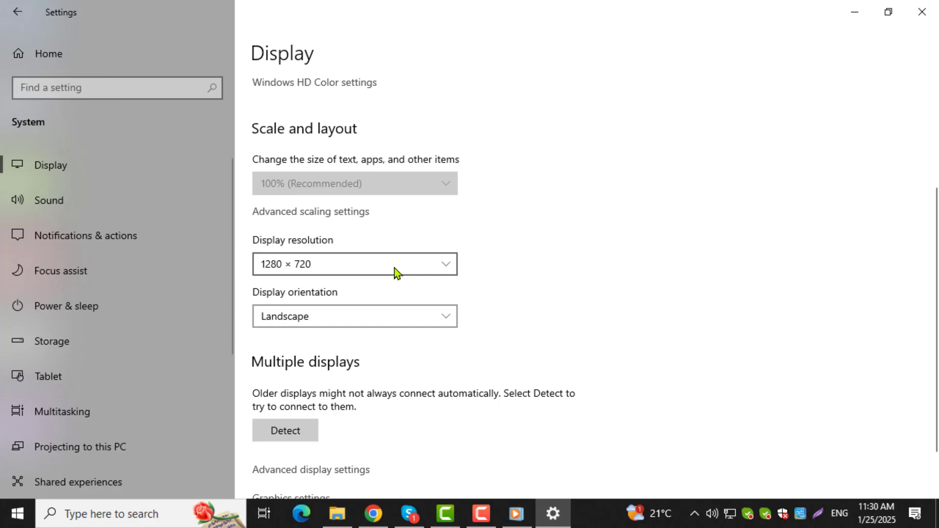